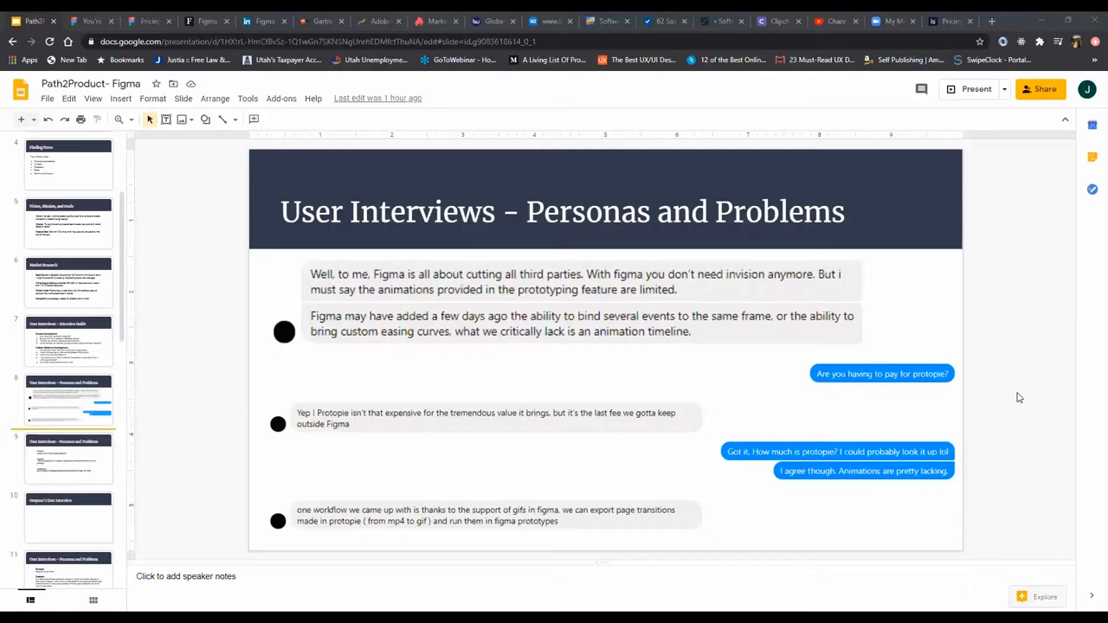
mouse_move(46, 374)
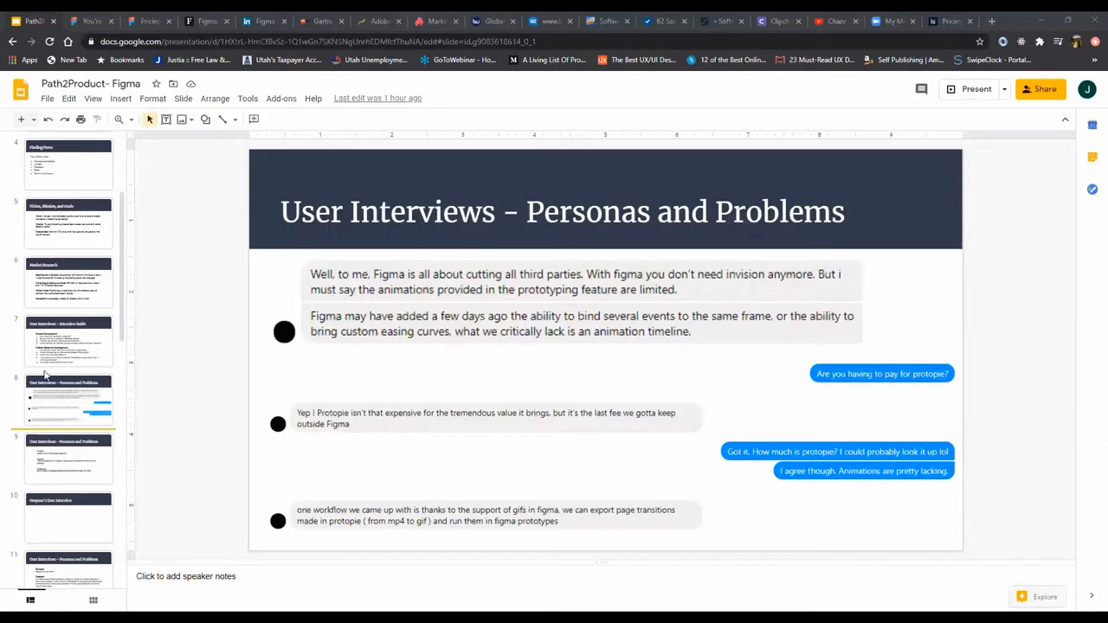
Show slide 7, the Interview Guide with persona and problem statement questions
click(68, 340)
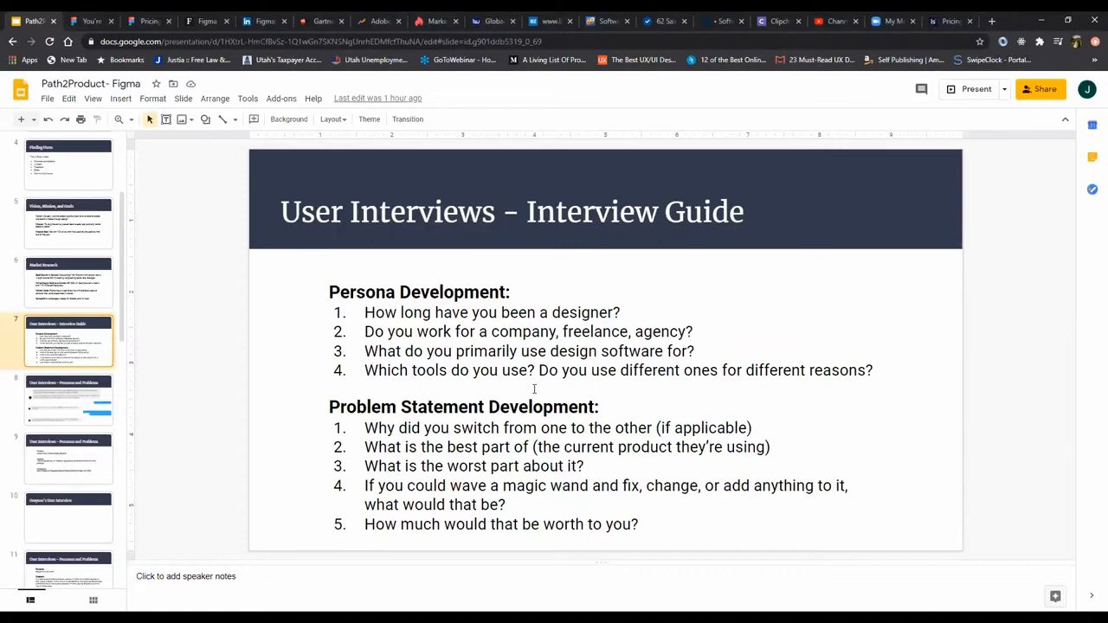
mouse_move(631, 437)
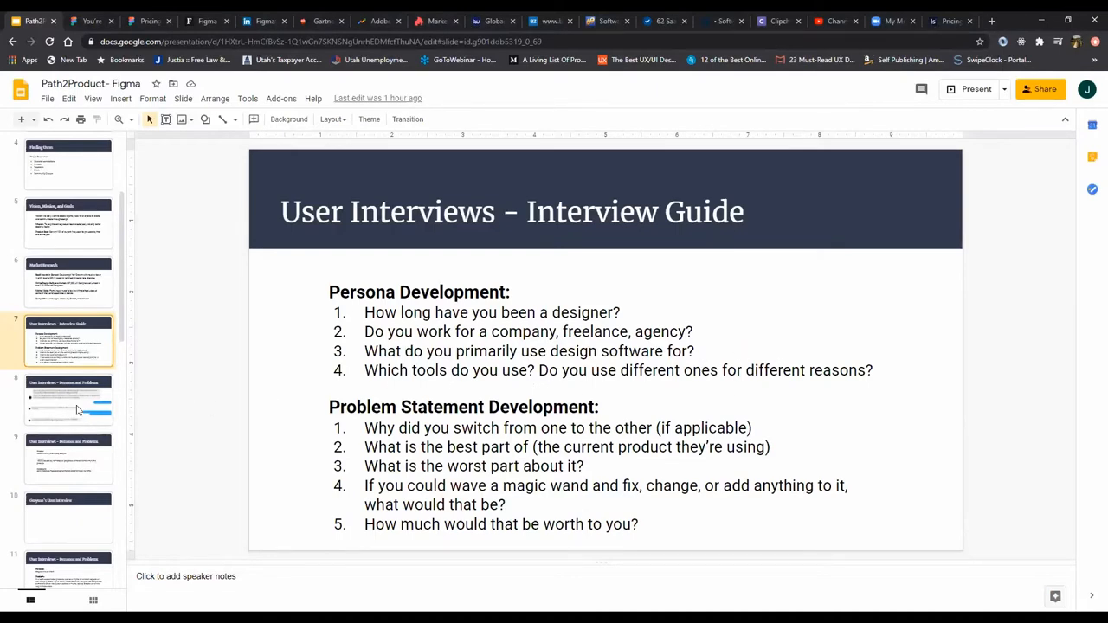
Show slide 8, the Personas and Problems chat quotes about Figma and Protopie
click(69, 399)
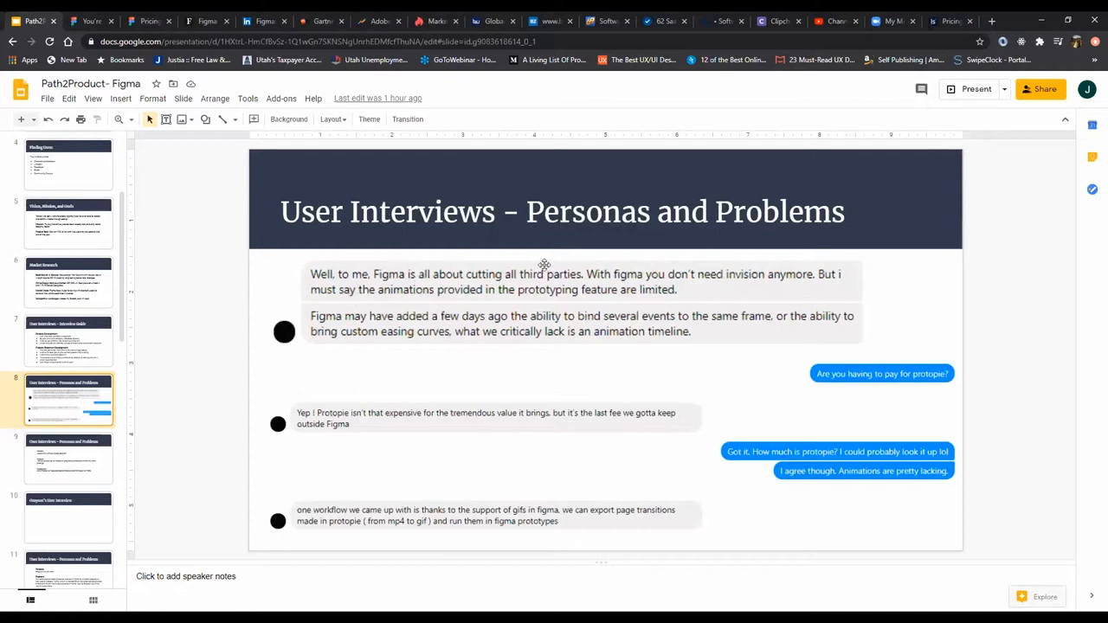
mouse_move(406, 284)
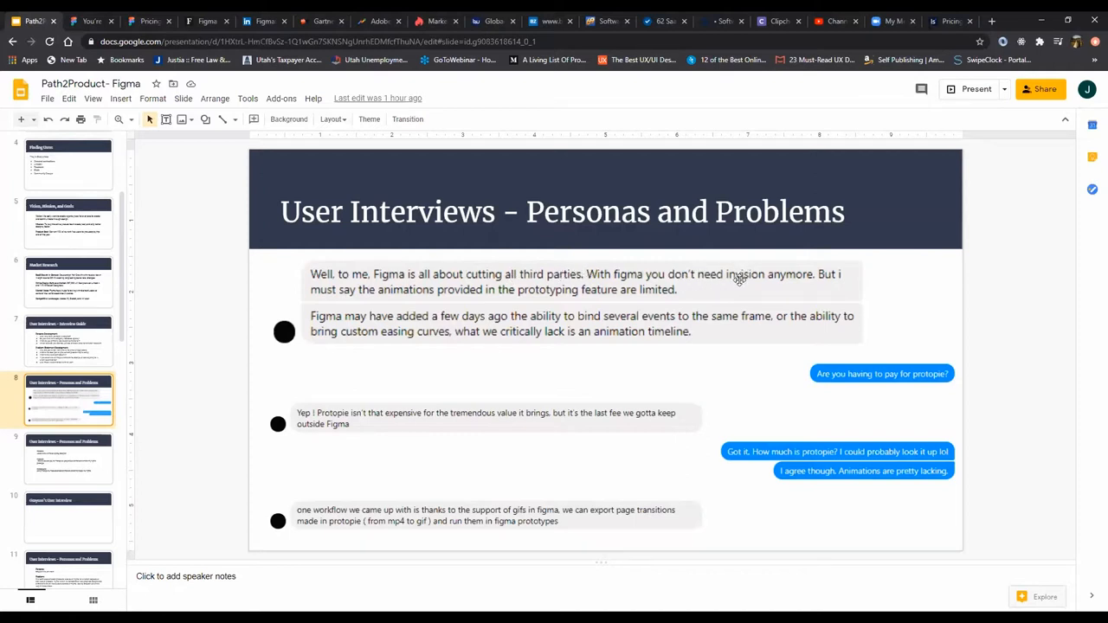
mouse_move(727, 315)
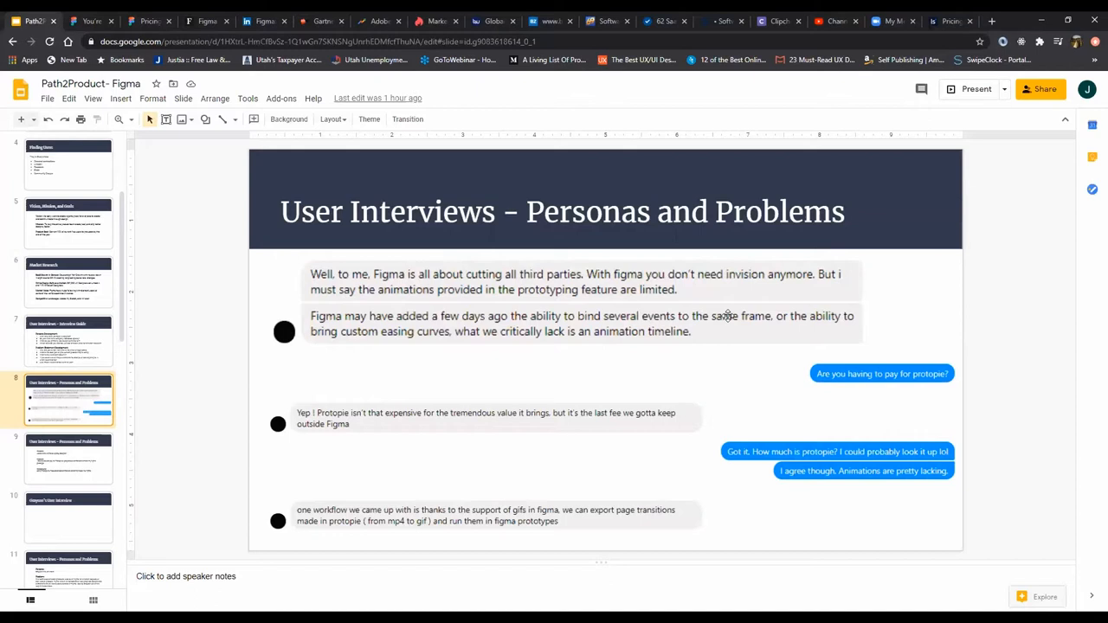
mouse_move(746, 275)
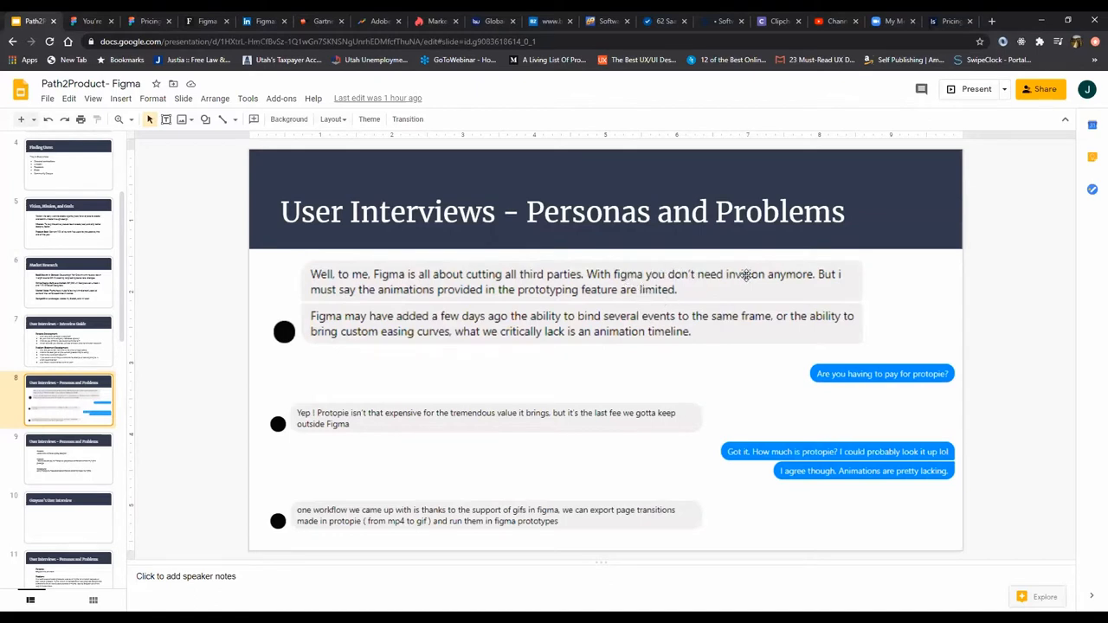
mouse_move(559, 310)
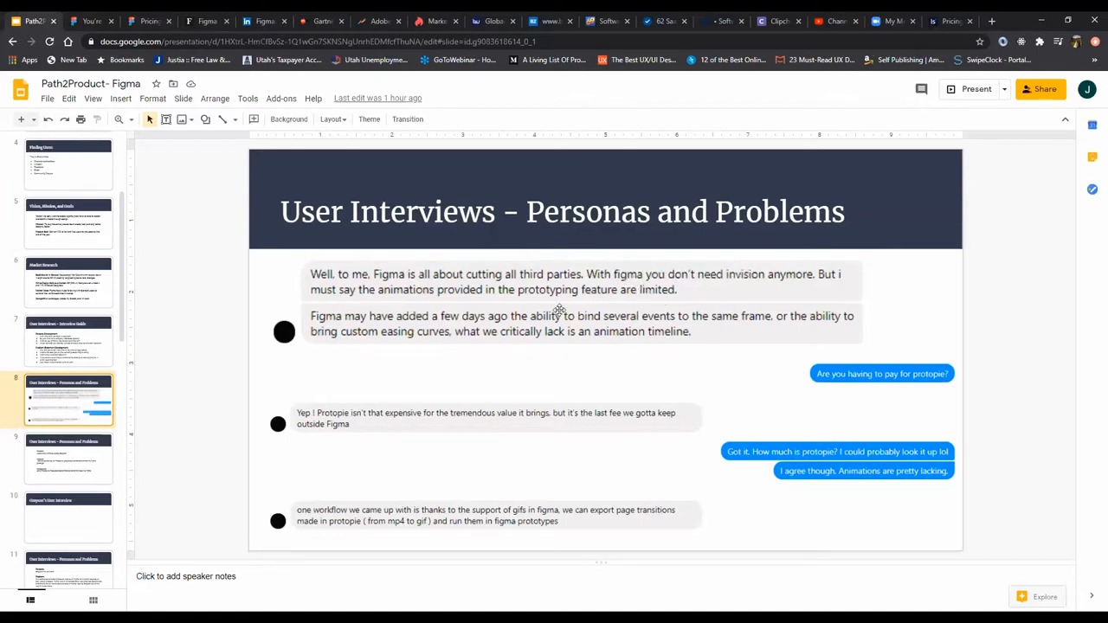
mouse_move(453, 304)
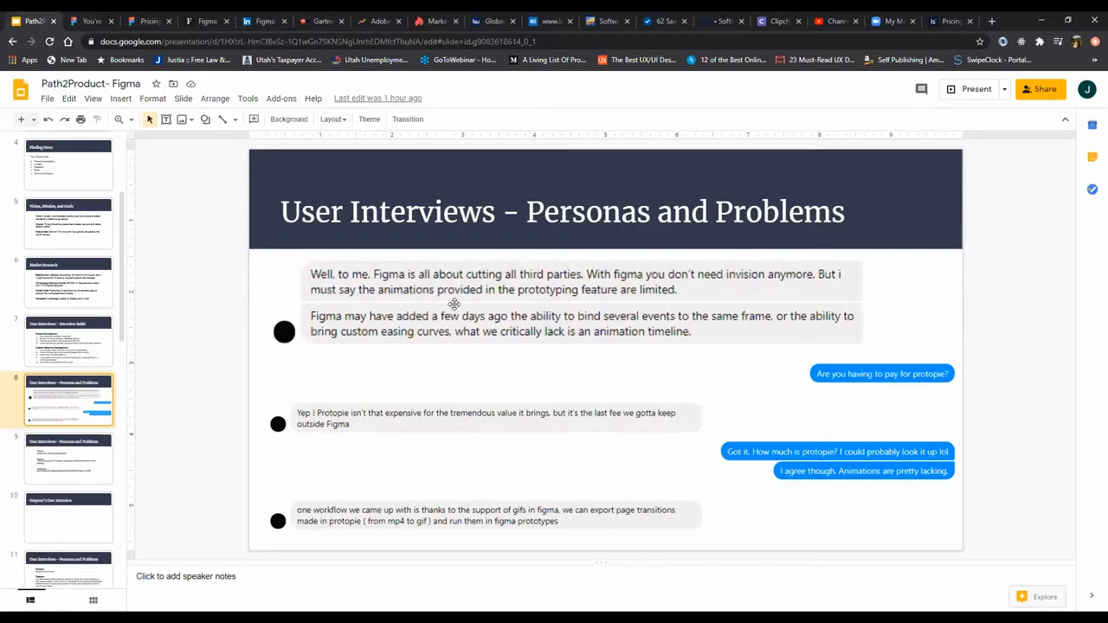
mouse_move(602, 300)
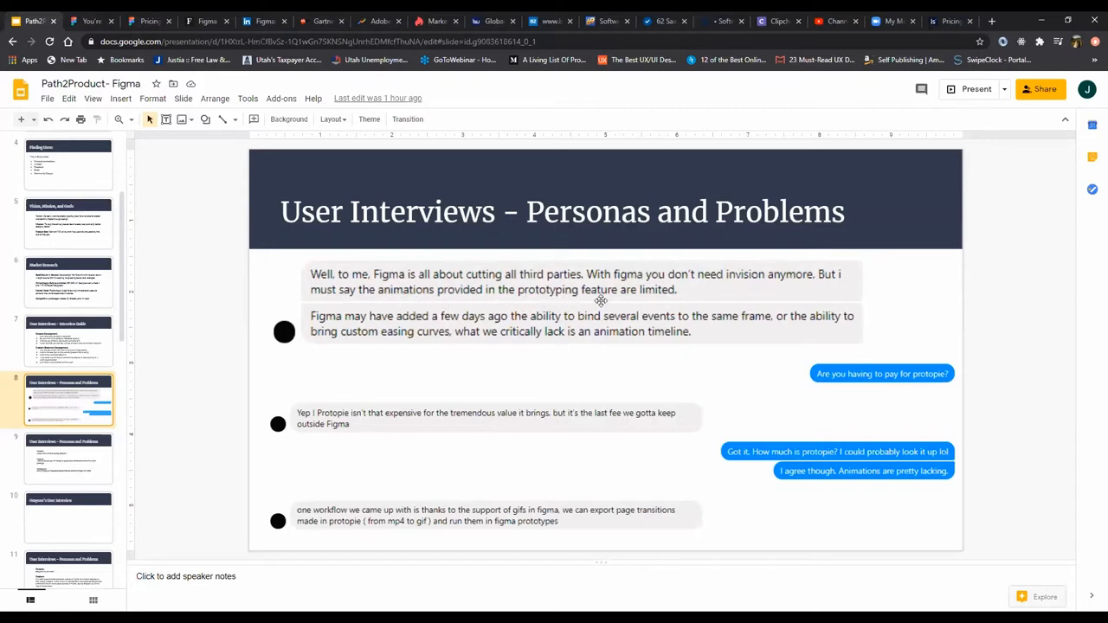
mouse_move(679, 307)
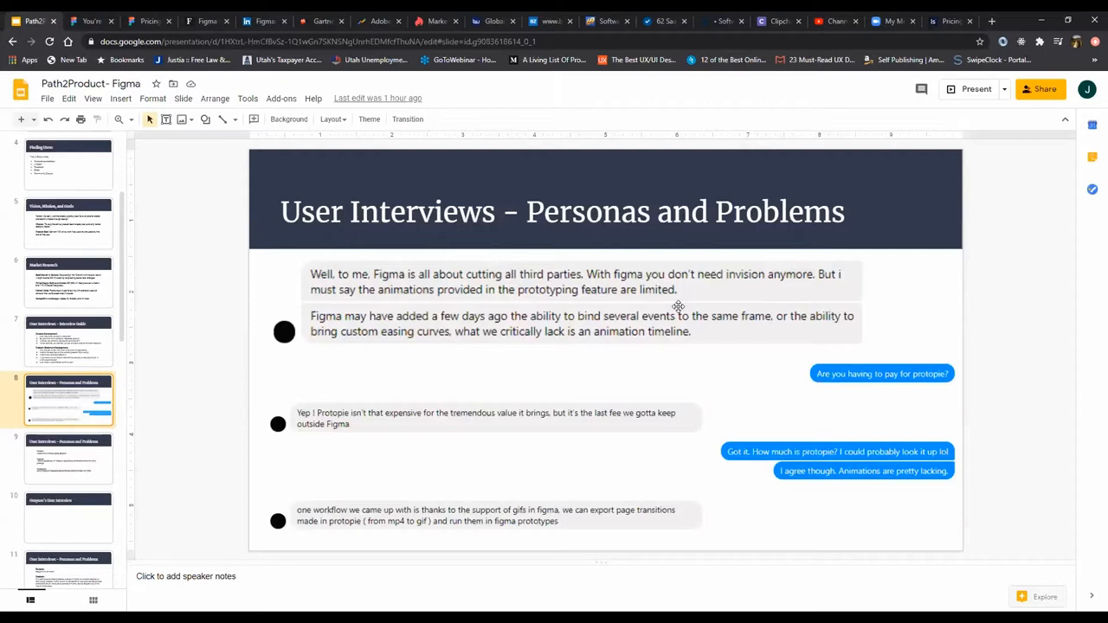
mouse_move(901, 361)
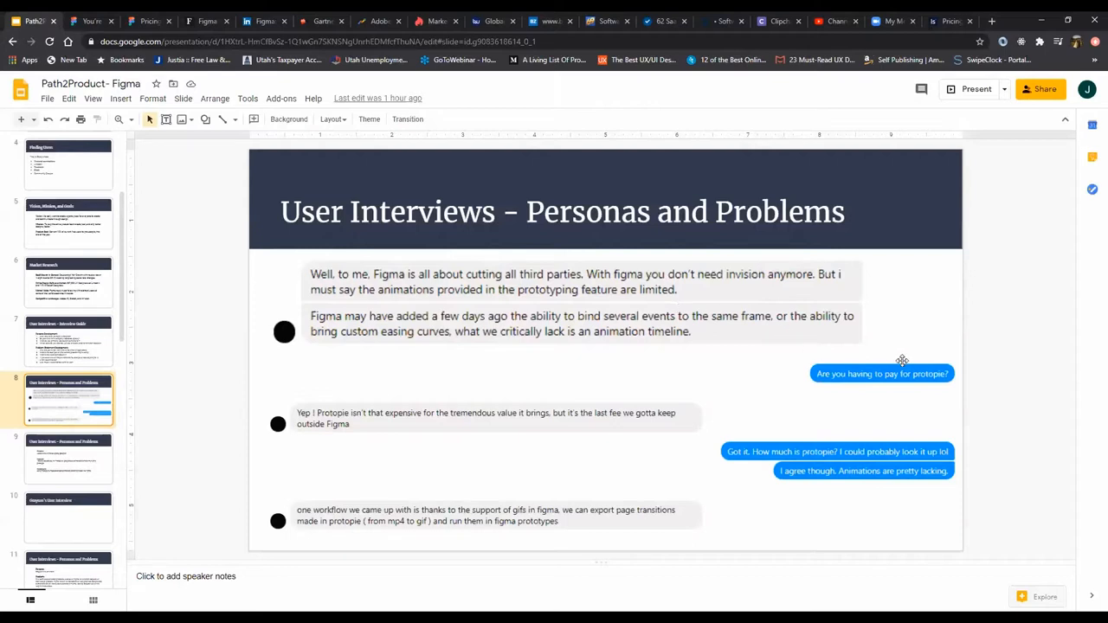
mouse_move(902, 359)
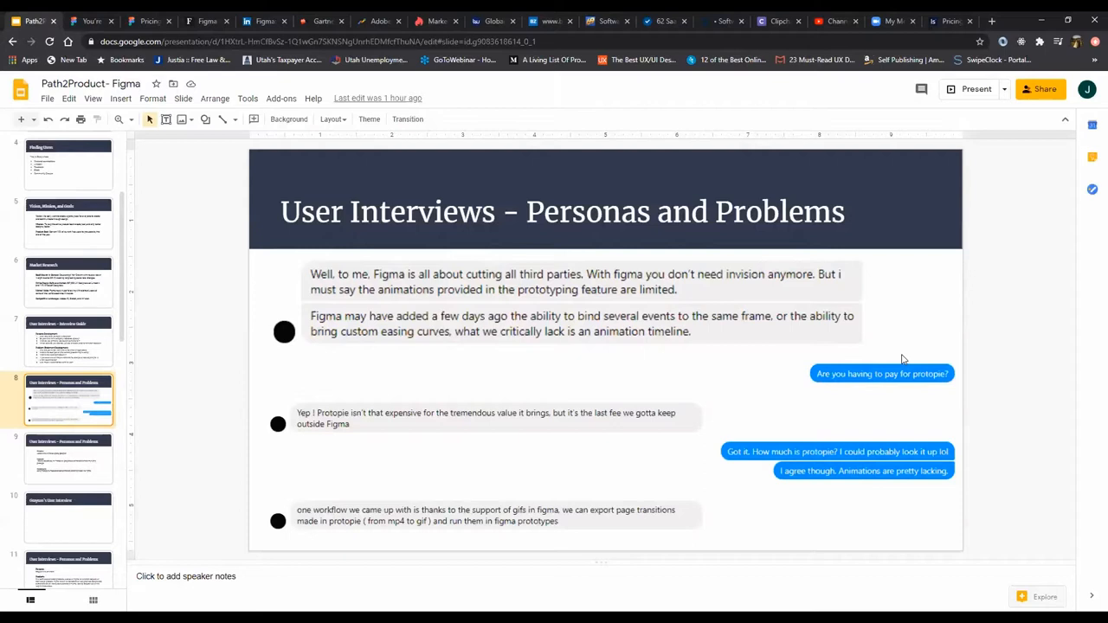
mouse_move(904, 374)
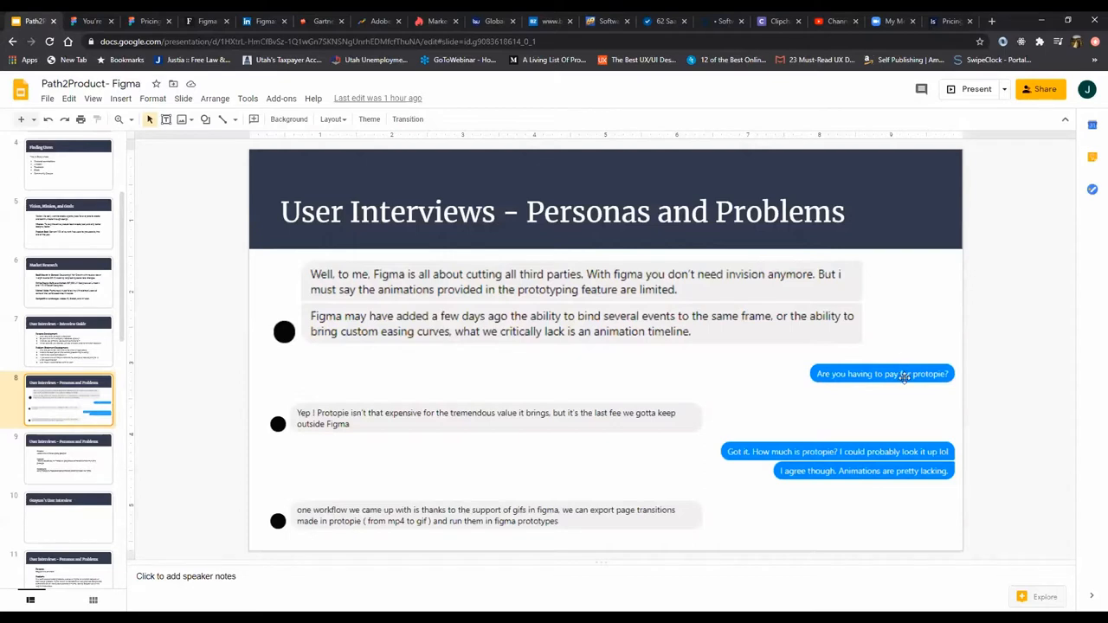
mouse_move(381, 520)
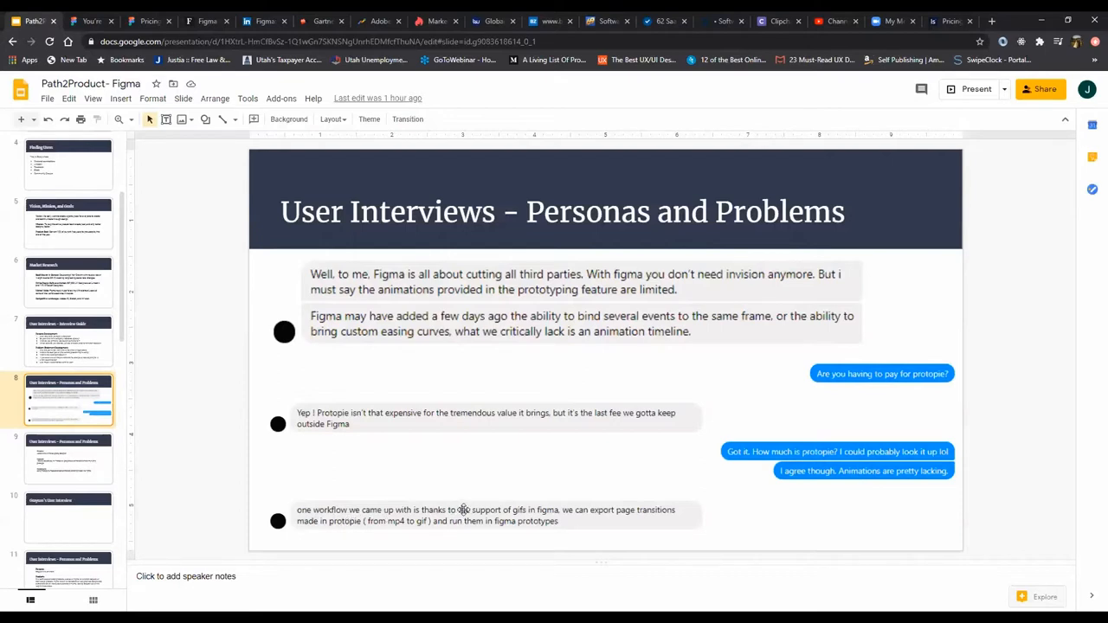
mouse_move(589, 503)
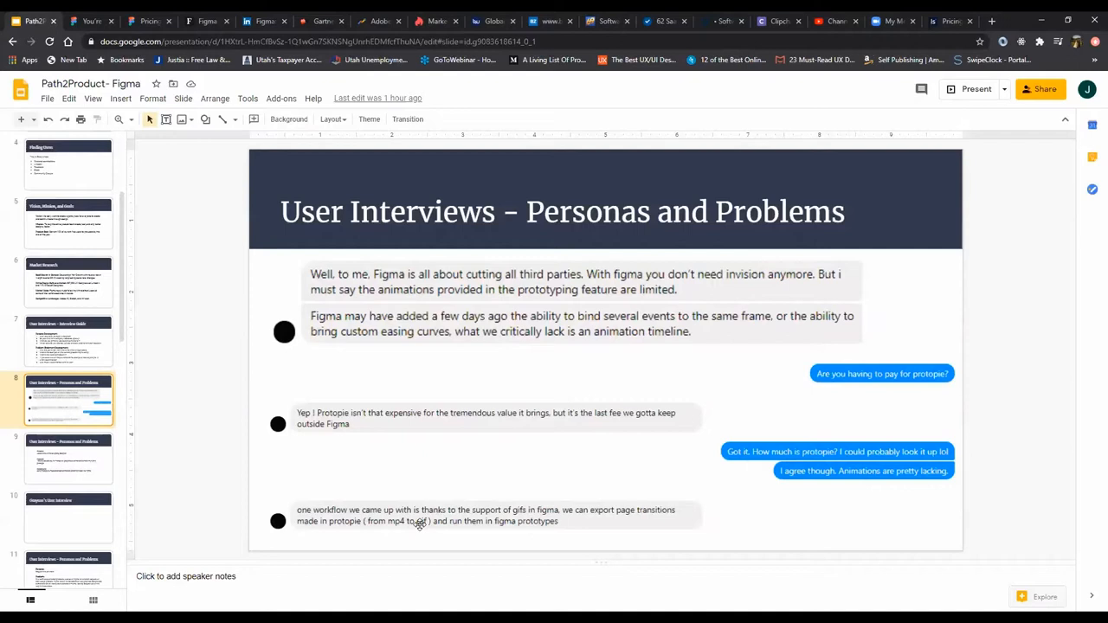
mouse_move(889, 364)
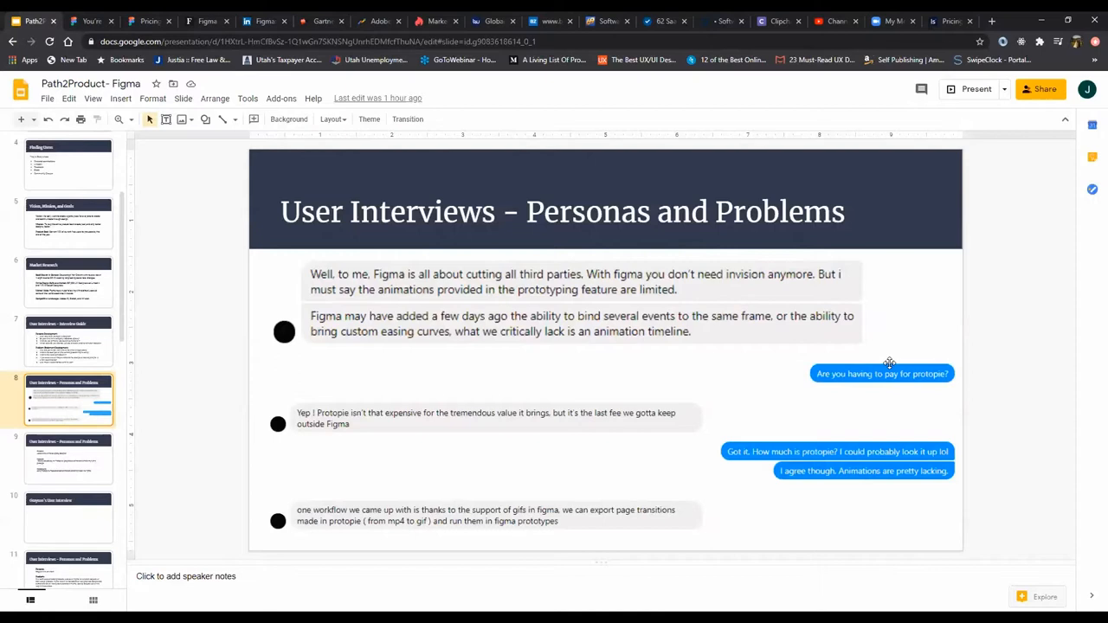
mouse_move(303, 431)
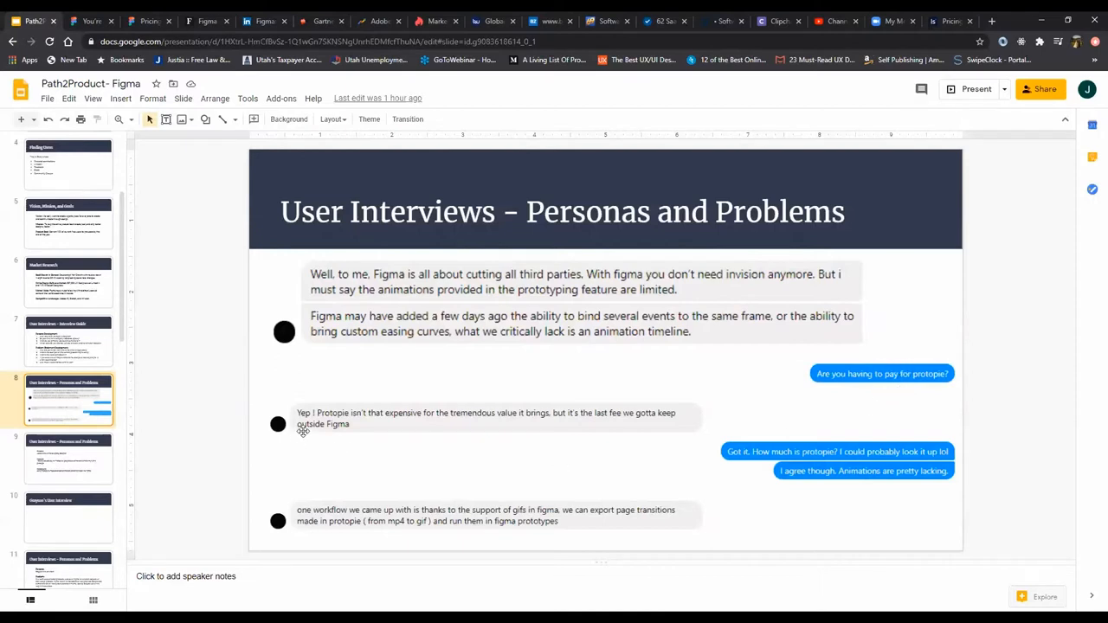
mouse_move(456, 422)
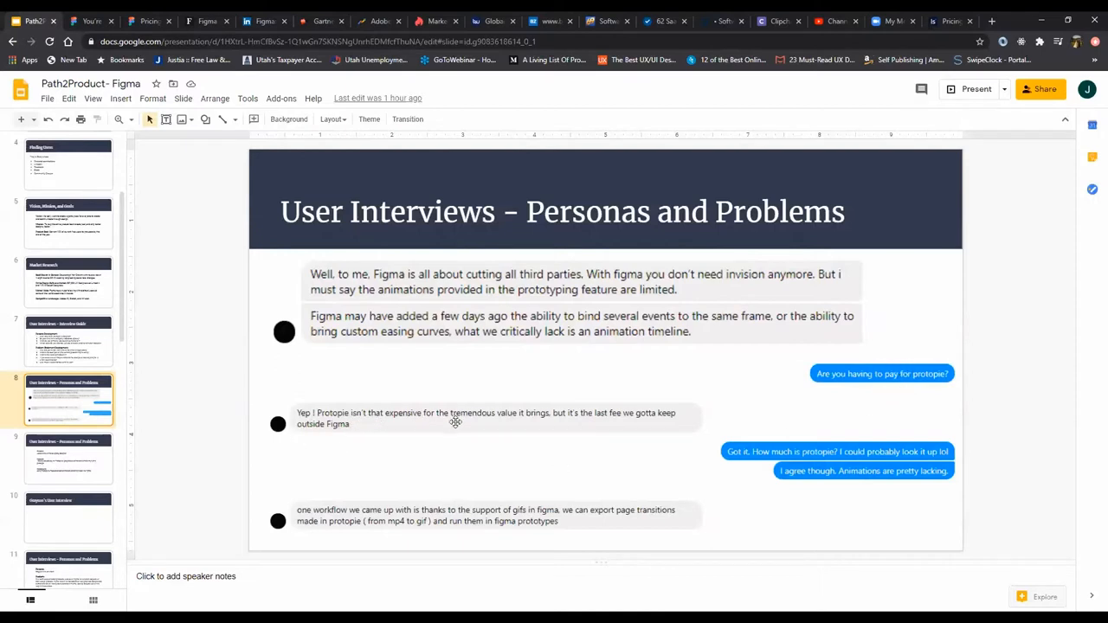
mouse_move(549, 414)
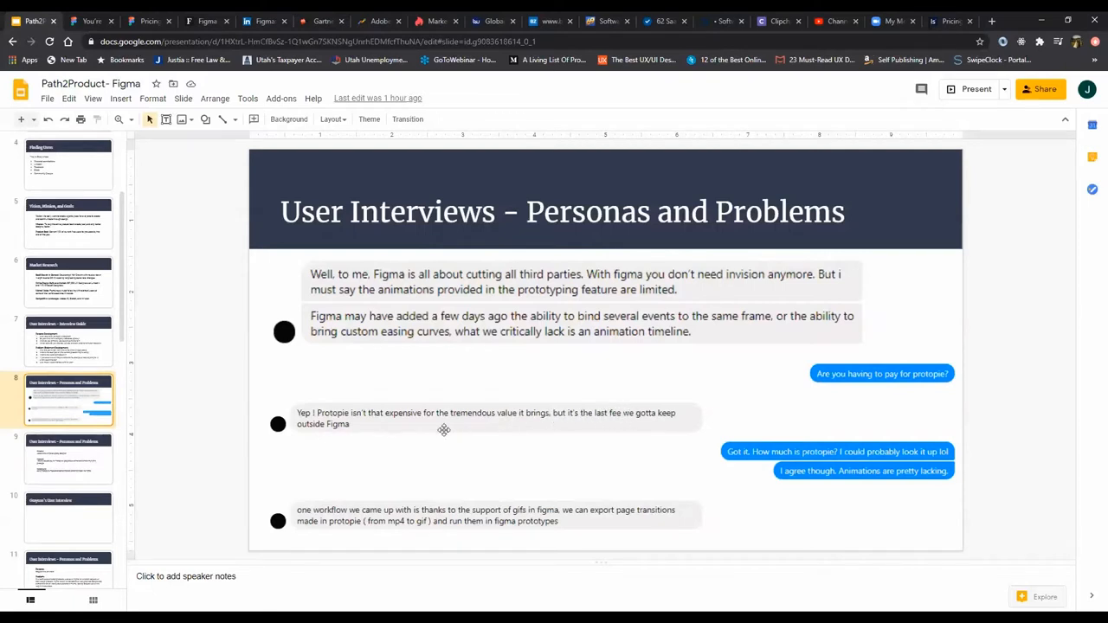
mouse_move(395, 463)
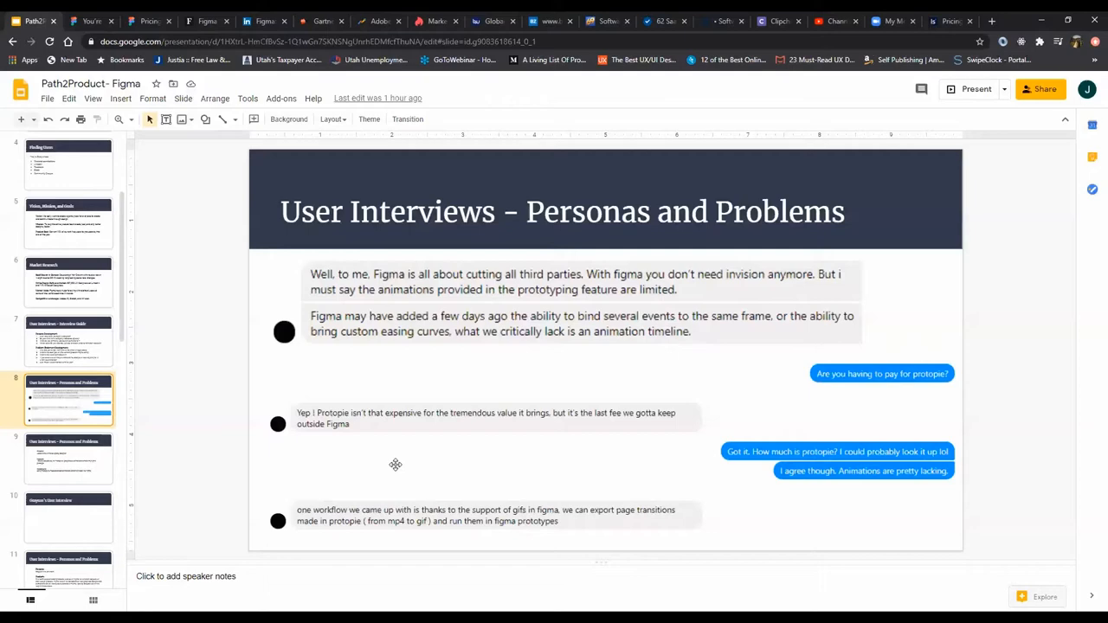
click(68, 340)
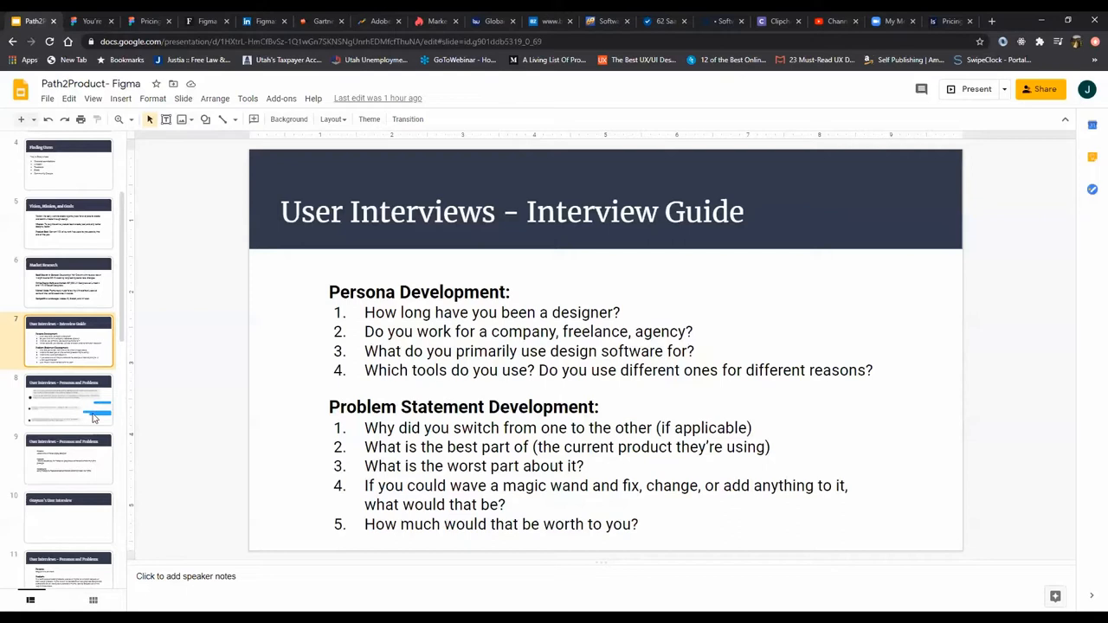
click(68, 399)
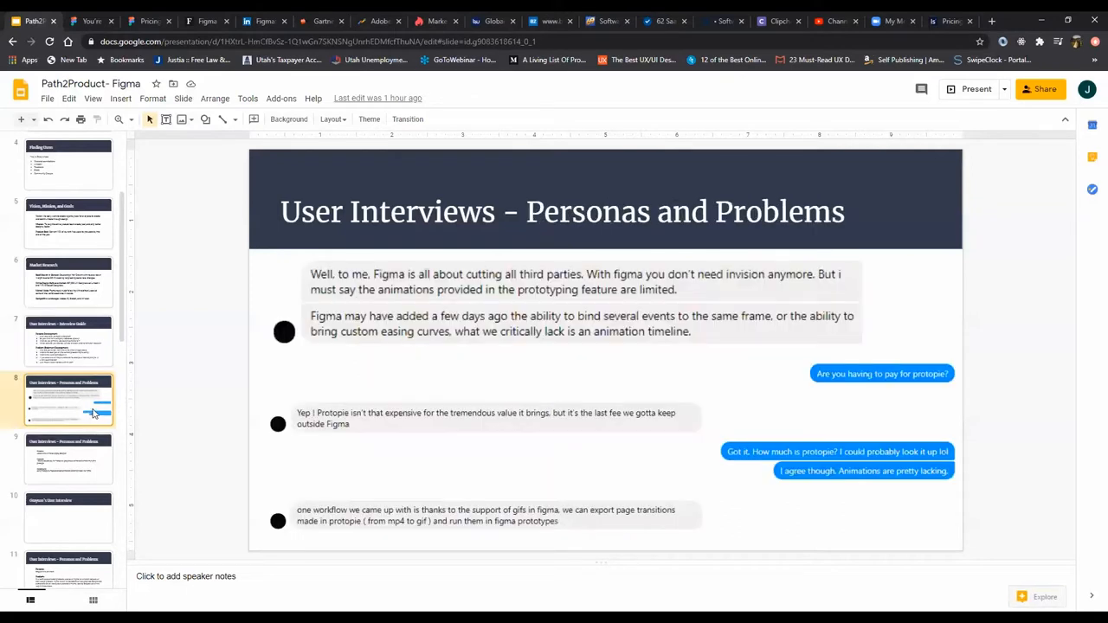
mouse_move(65, 355)
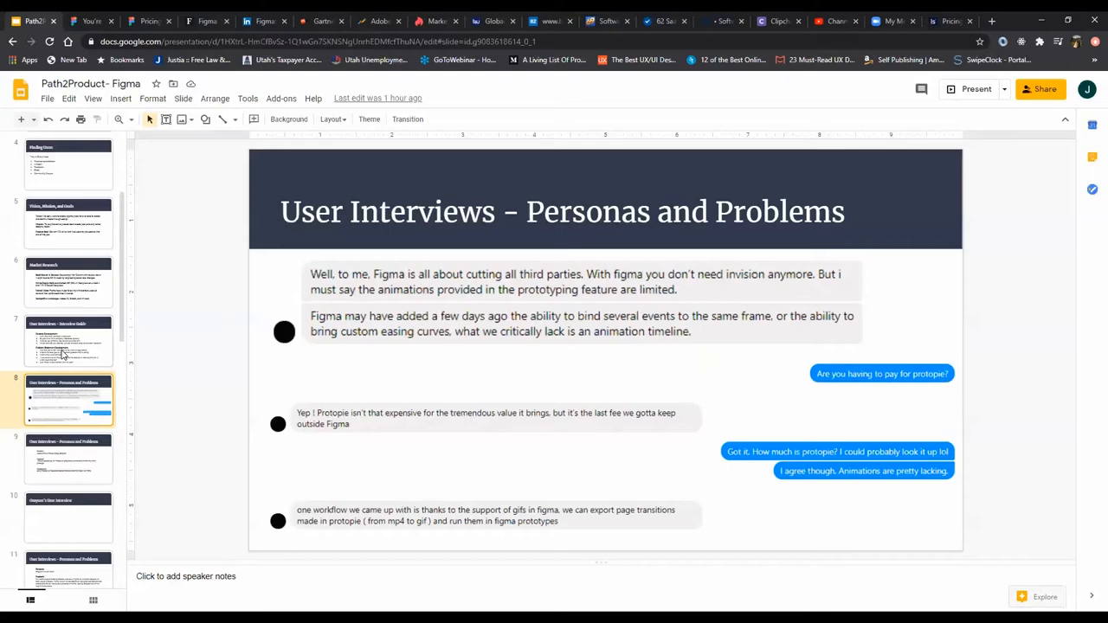
click(68, 340)
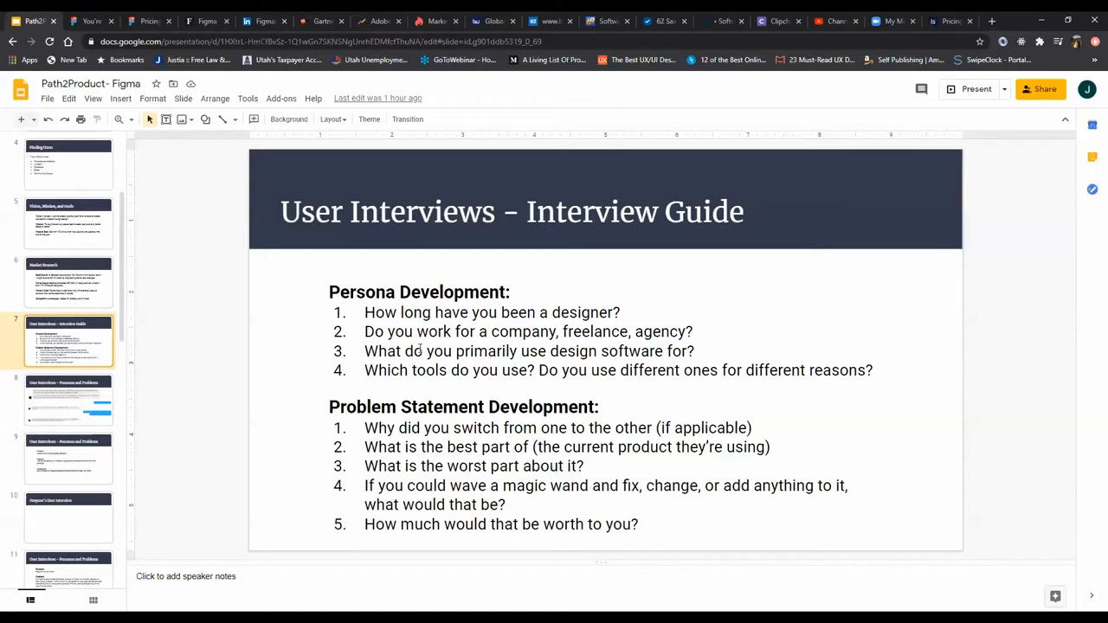
click(68, 399)
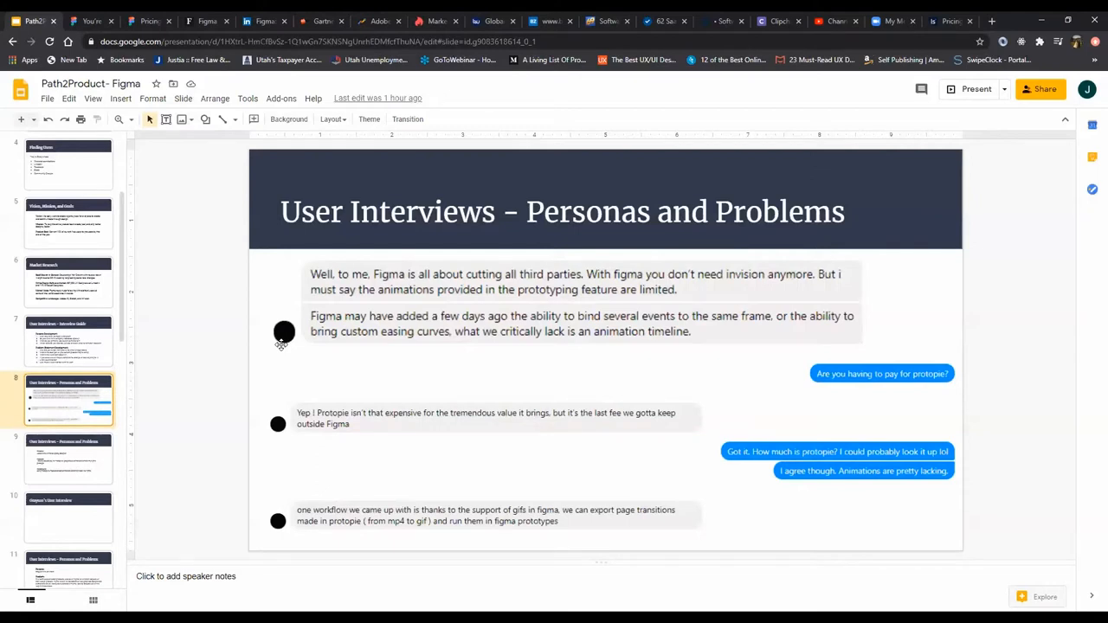
mouse_move(309, 299)
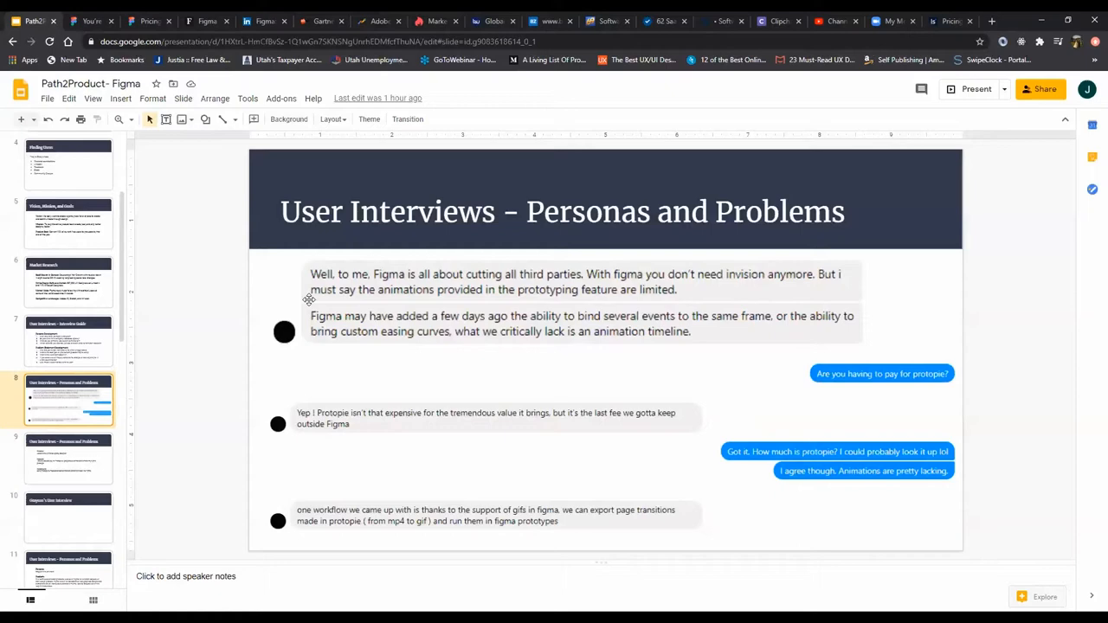
click(69, 340)
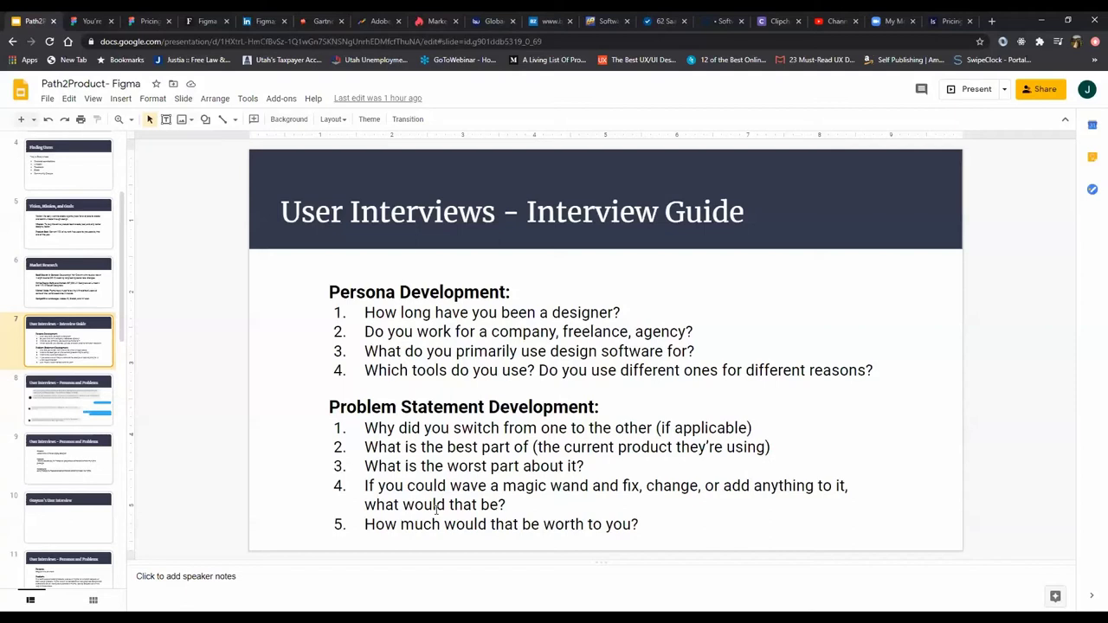
mouse_move(793, 528)
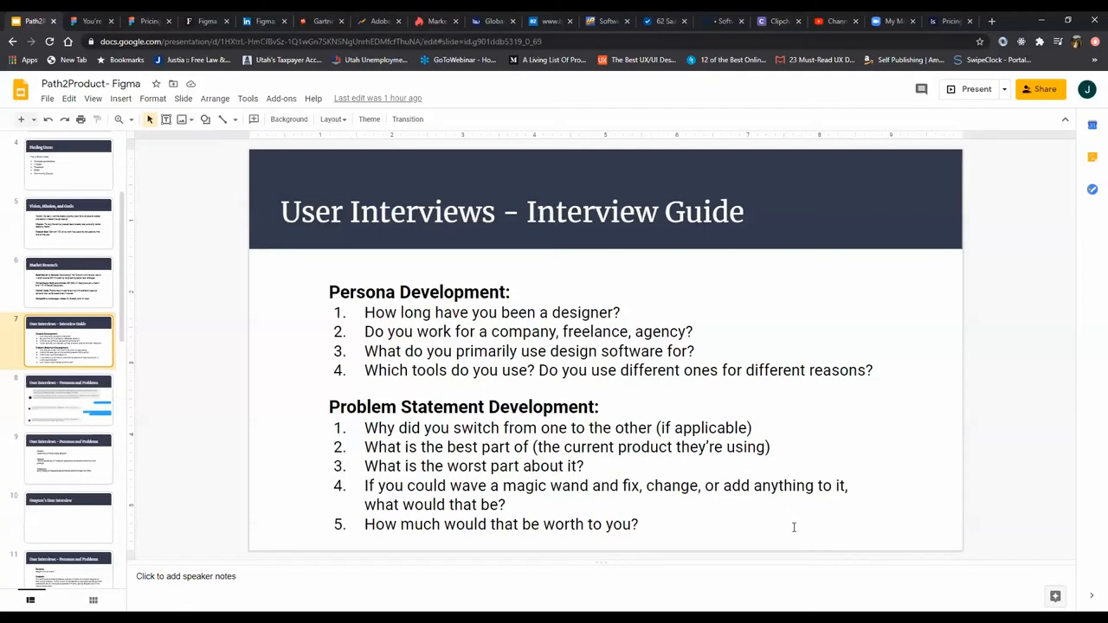
mouse_move(806, 556)
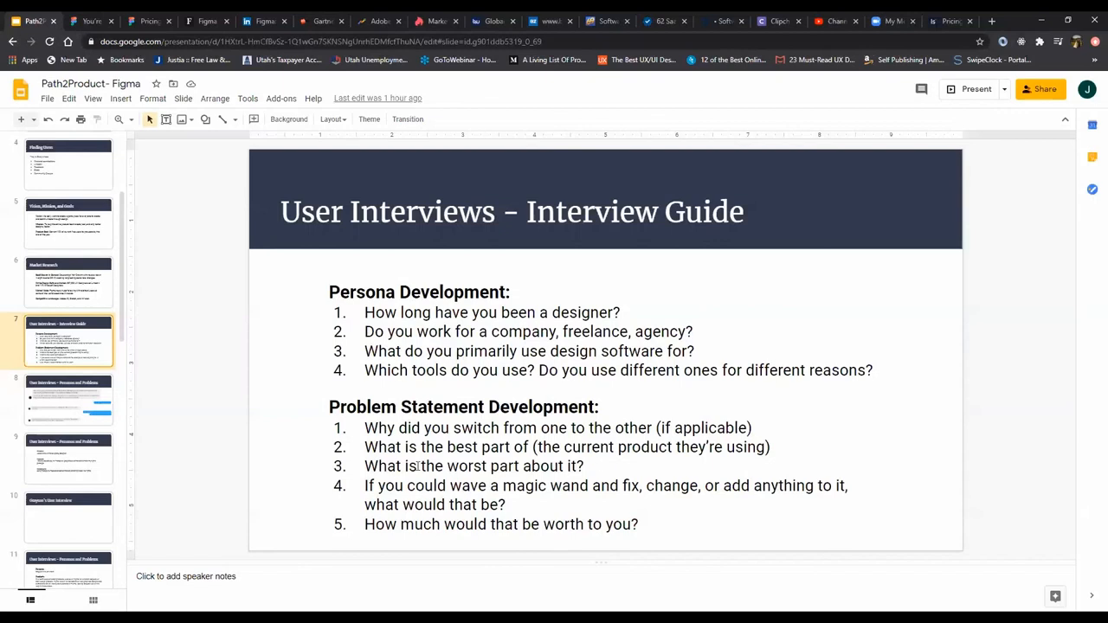
Return to slide 8 with the interviewee's Figma animation and Protopie comments
click(68, 399)
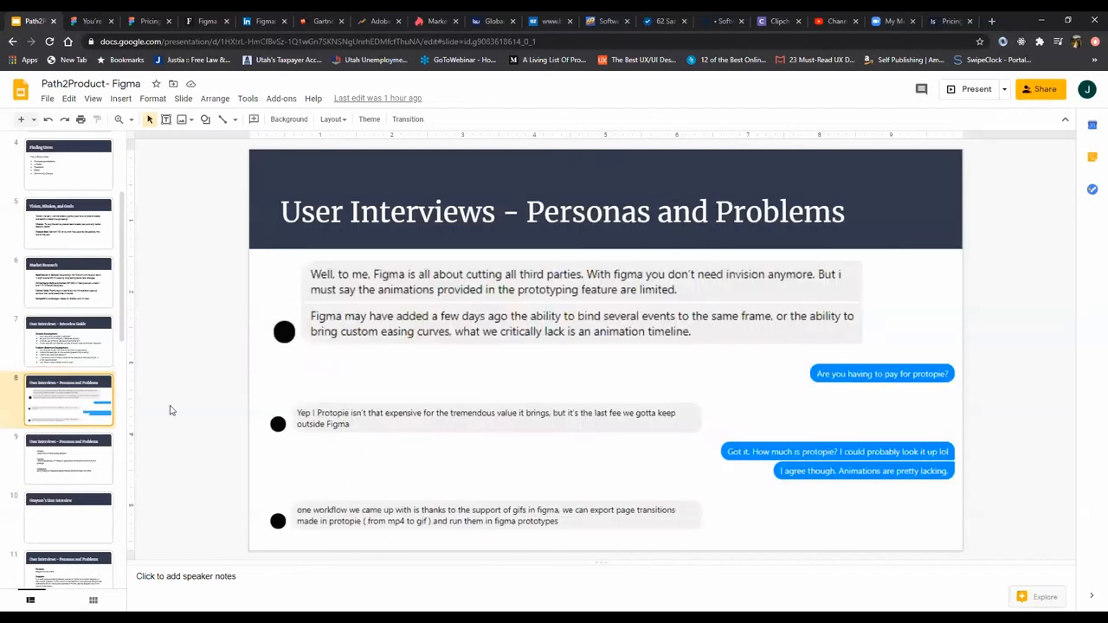
mouse_move(507, 406)
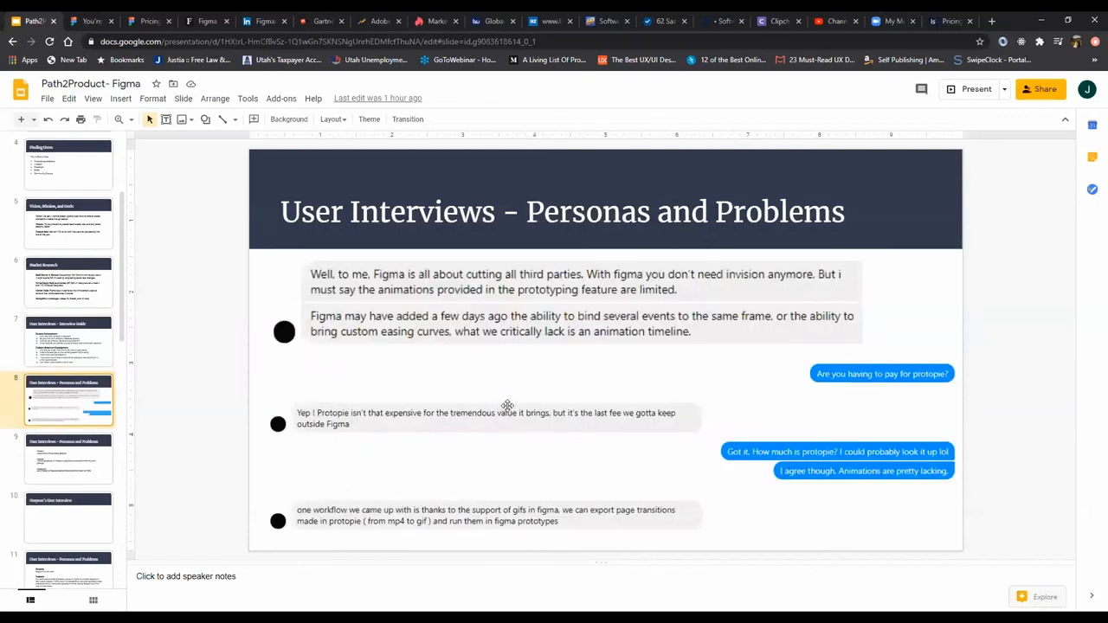
mouse_move(505, 400)
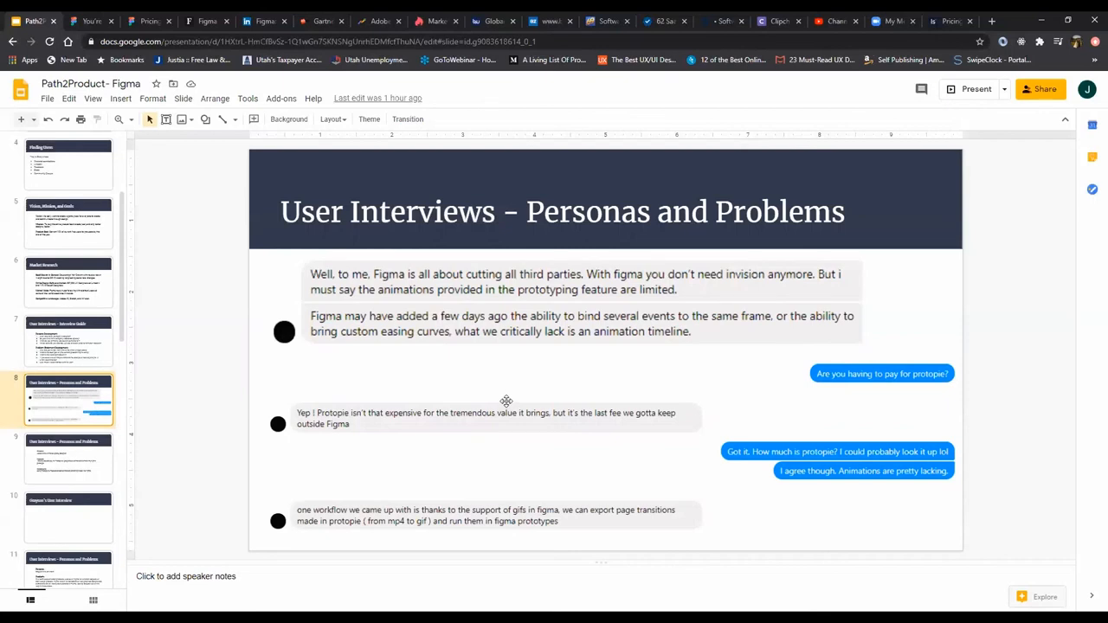
mouse_move(497, 401)
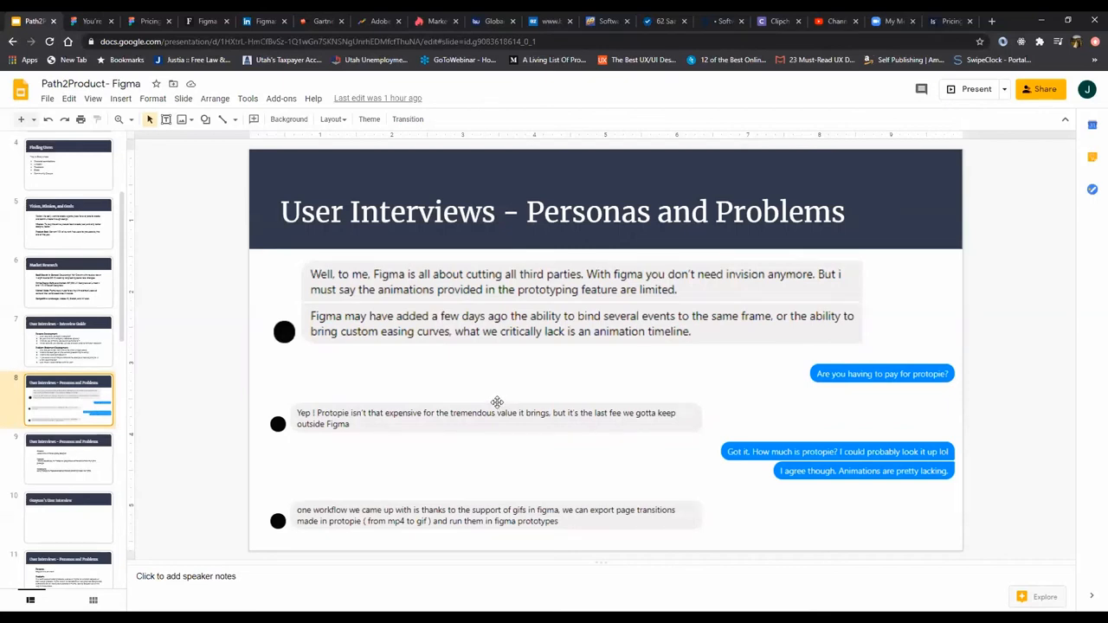
mouse_move(484, 404)
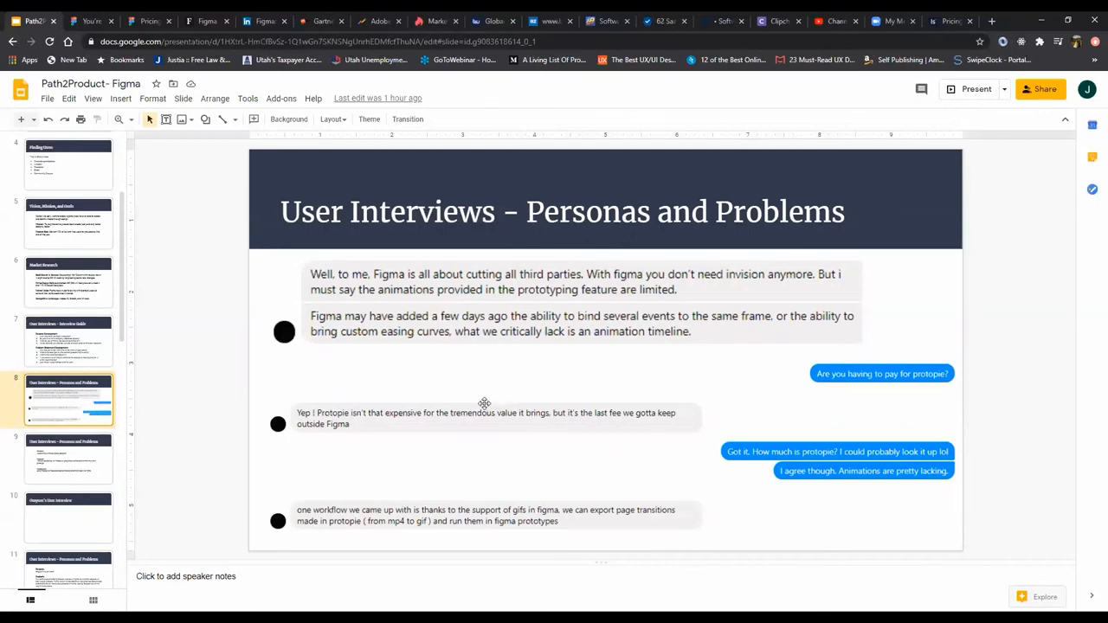
mouse_move(484, 400)
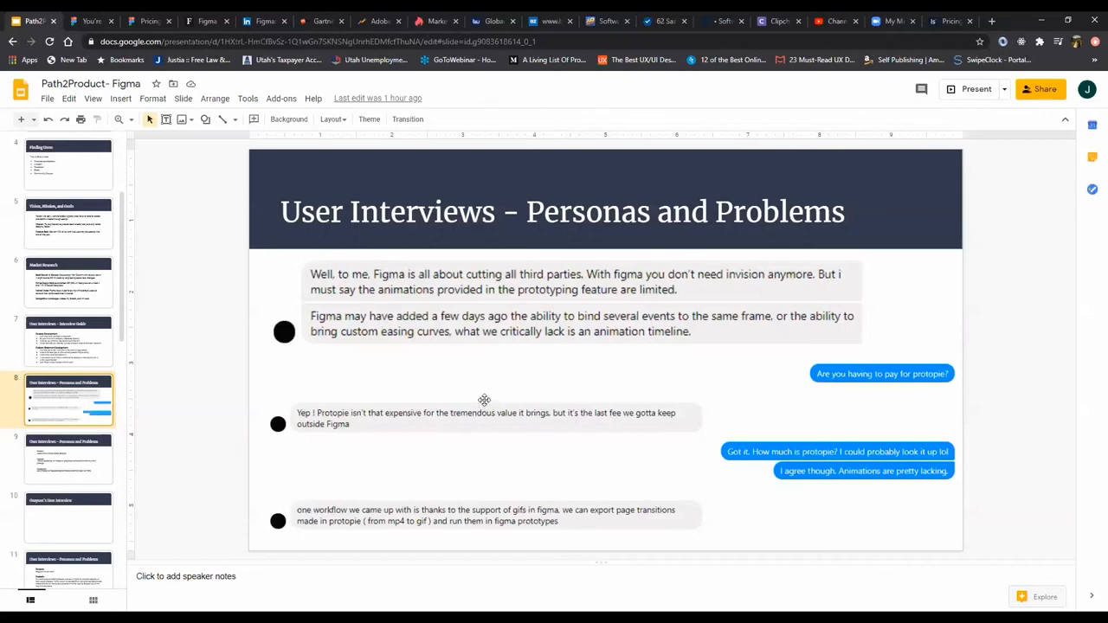
mouse_move(950, 424)
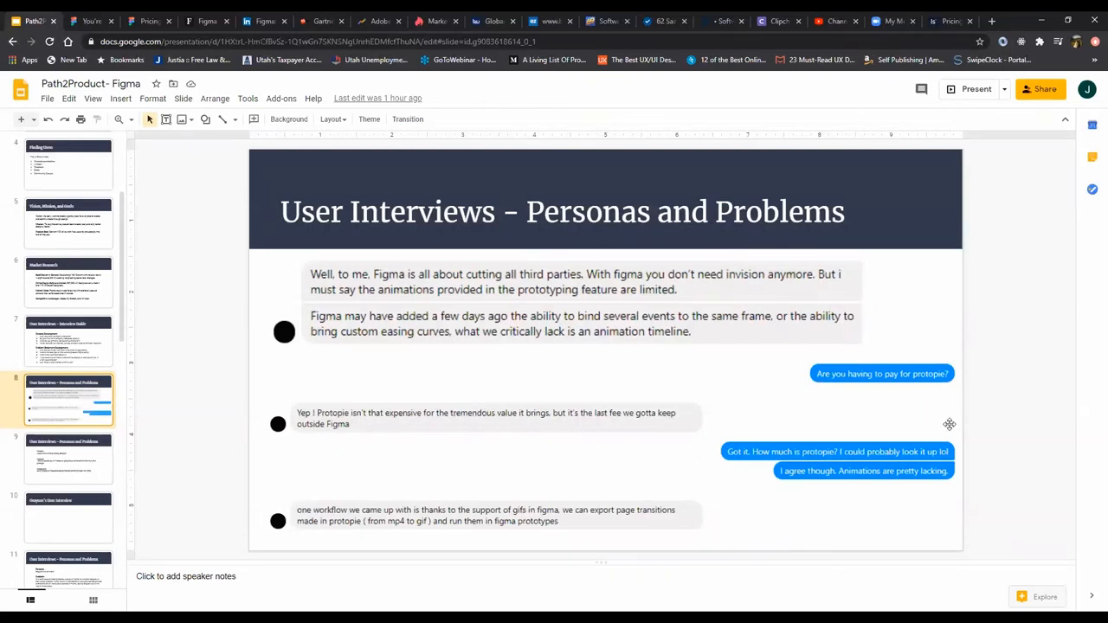